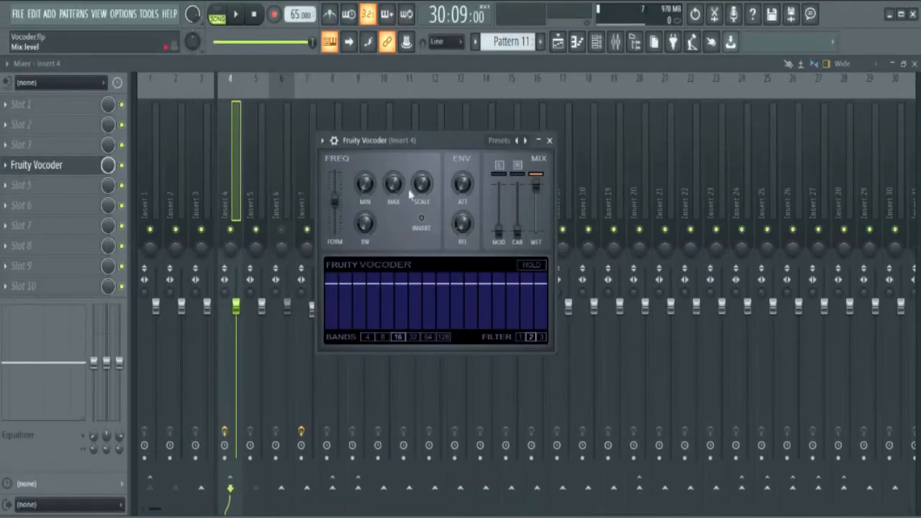
- Load a Fruity Vocoder into effect slot 2 of the mixer insert
left_click_drag(380, 141, 338, 134)
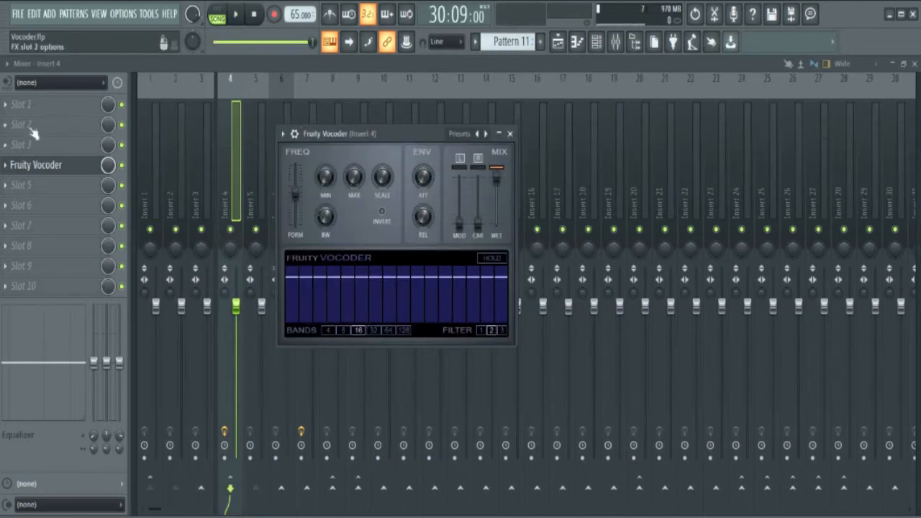
mouse_move(56, 133)
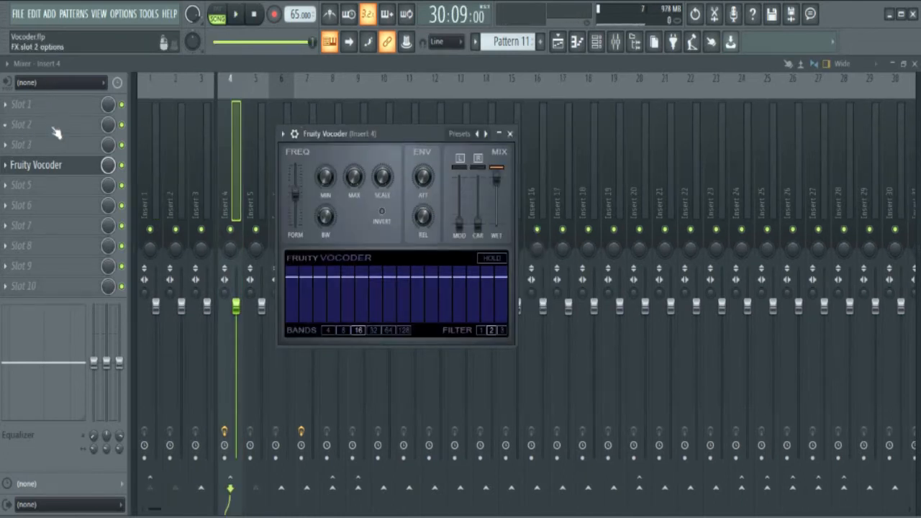
right_click(22, 124)
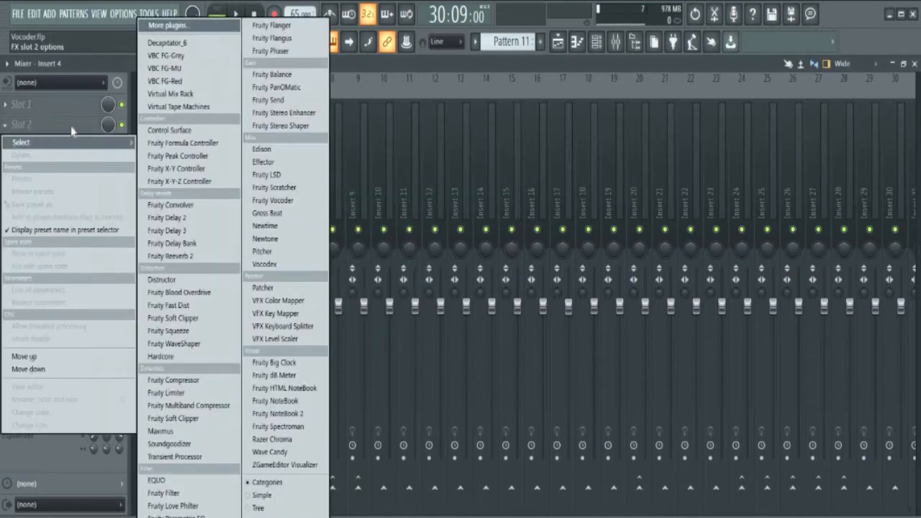
mouse_move(274, 187)
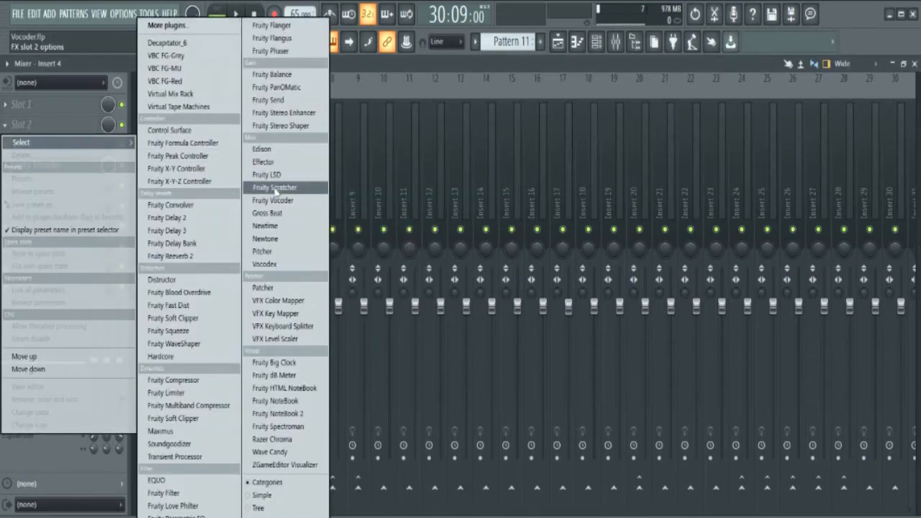
mouse_move(273, 200)
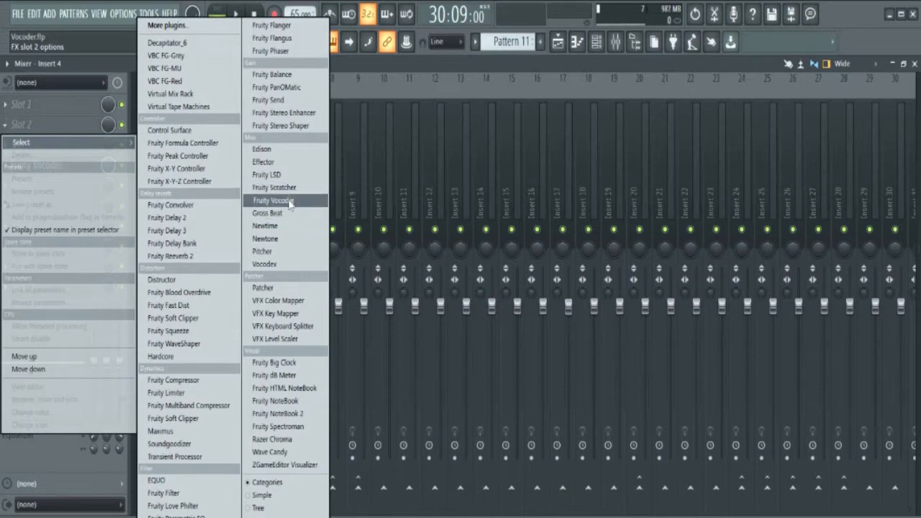
left_click(273, 201)
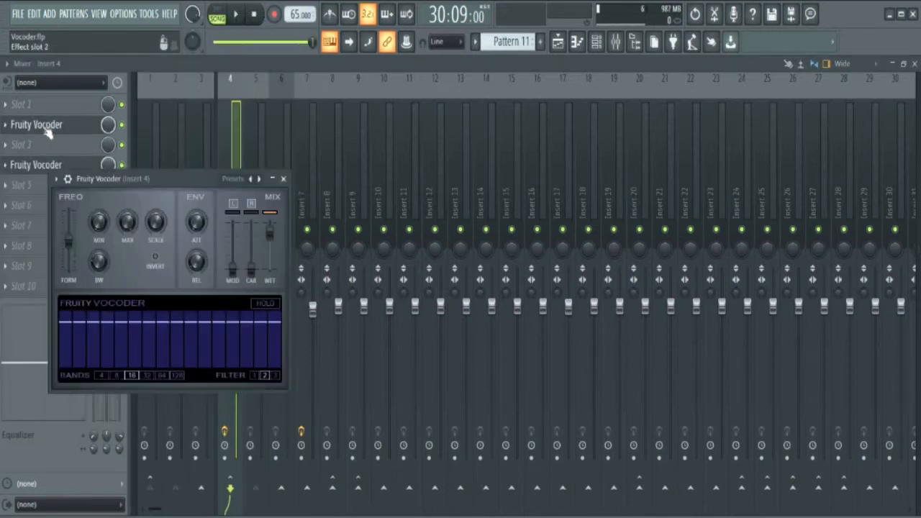
right_click(36, 124)
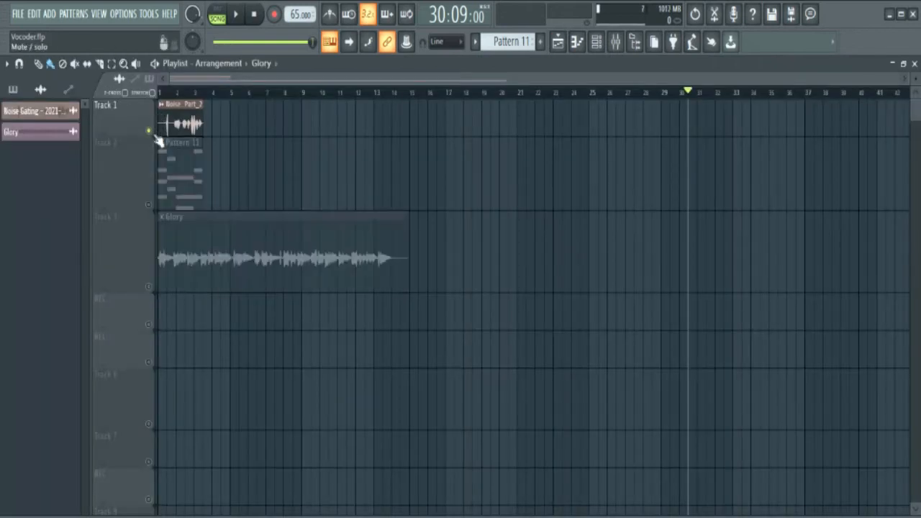
- Bring up Pattern 11's chord notes in the piano roll
left_click(236, 14)
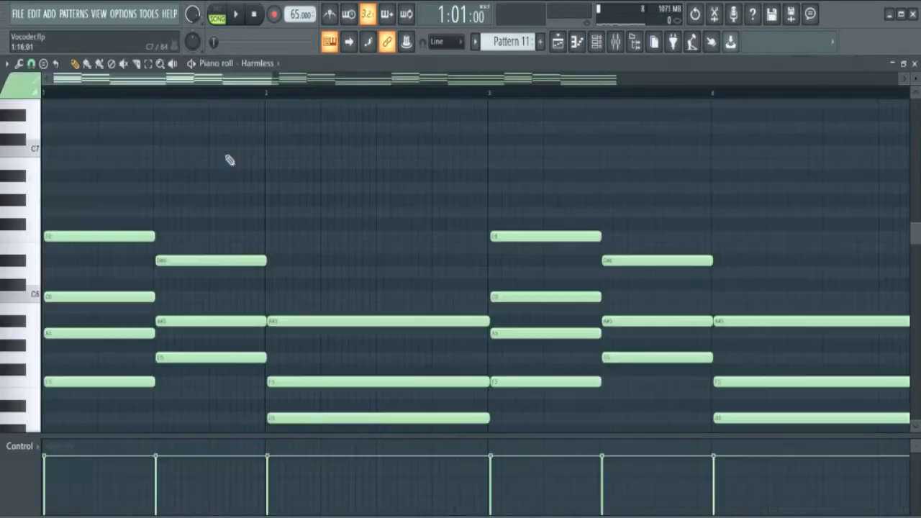
- Return to the playlist arrangement with the Glory vocal clip and Pattern 11
left_click(7, 63)
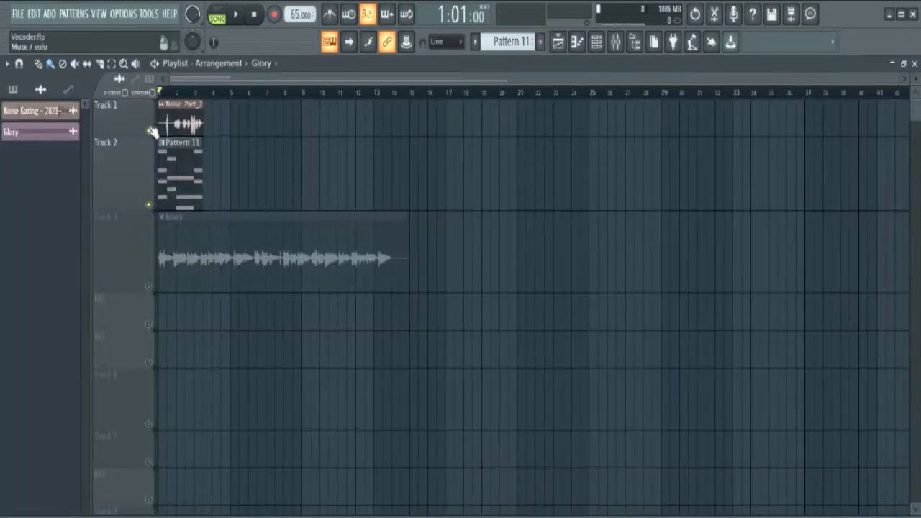
- Bring the mixer back into view on insert 2
left_click(236, 14)
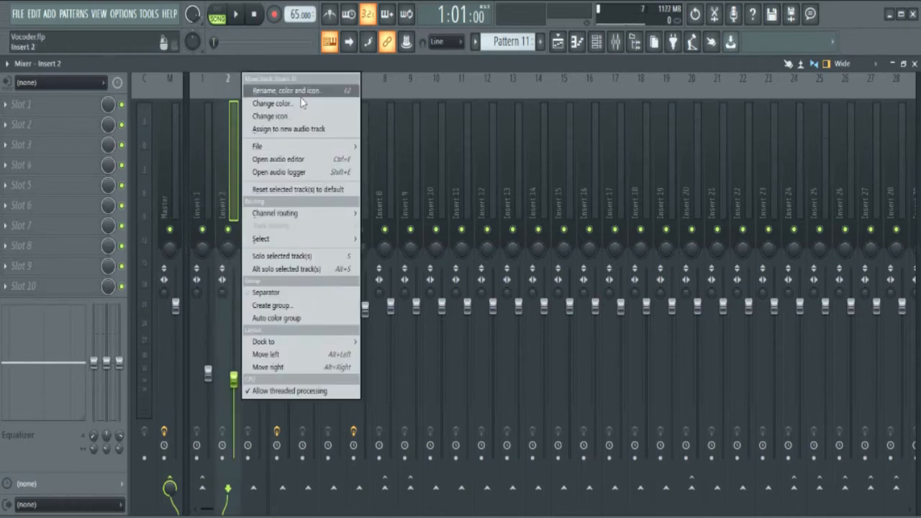
- Rename insert 2 keeping its green colour and colour insert 4 purple
left_click(286, 89)
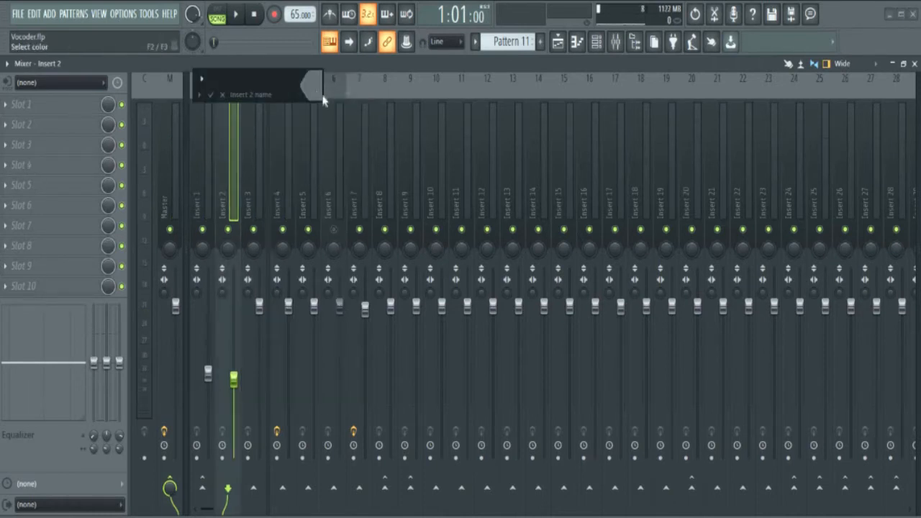
left_click(207, 208)
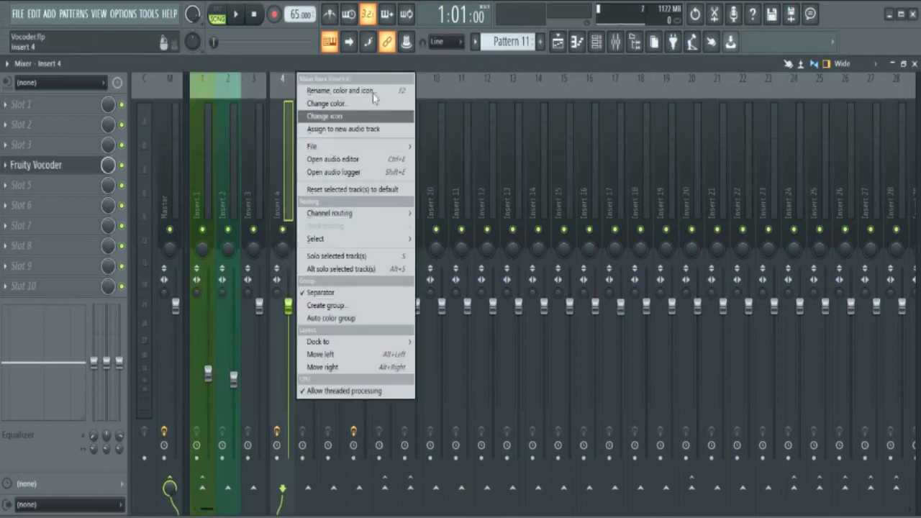
left_click(325, 103)
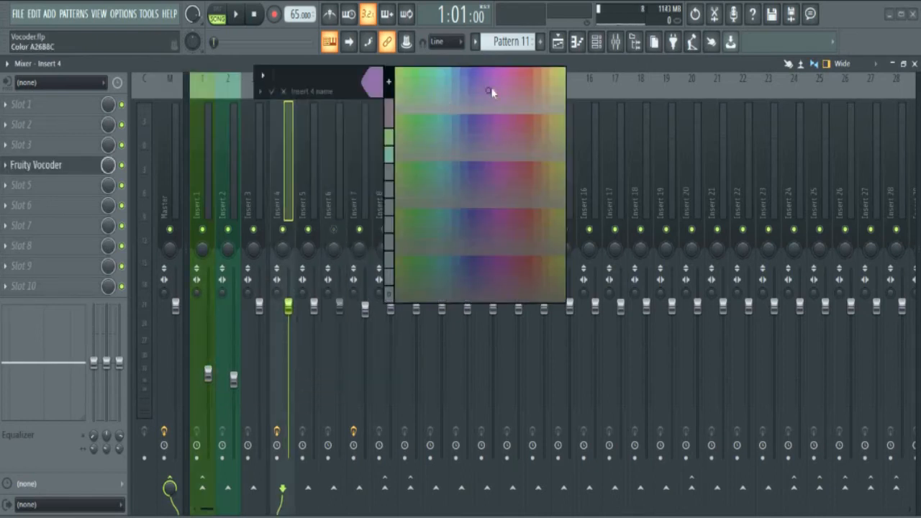
left_click(492, 92)
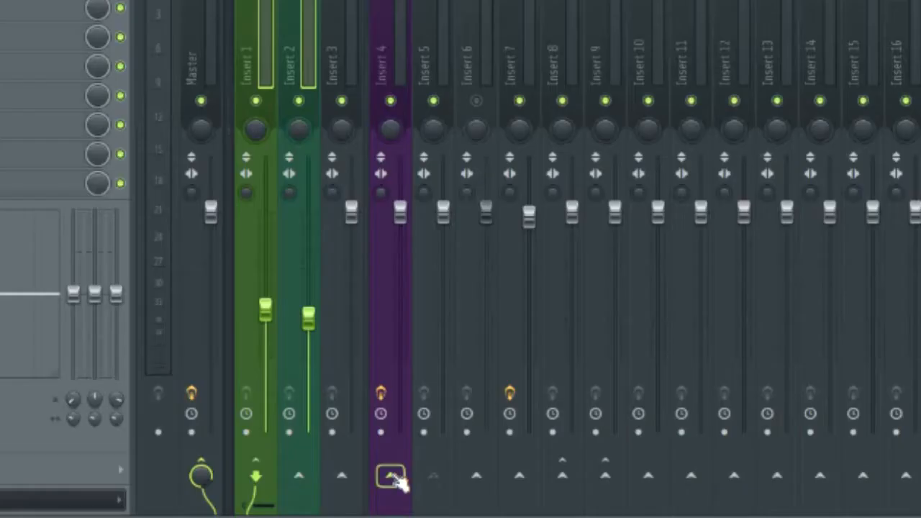
left_click(392, 477)
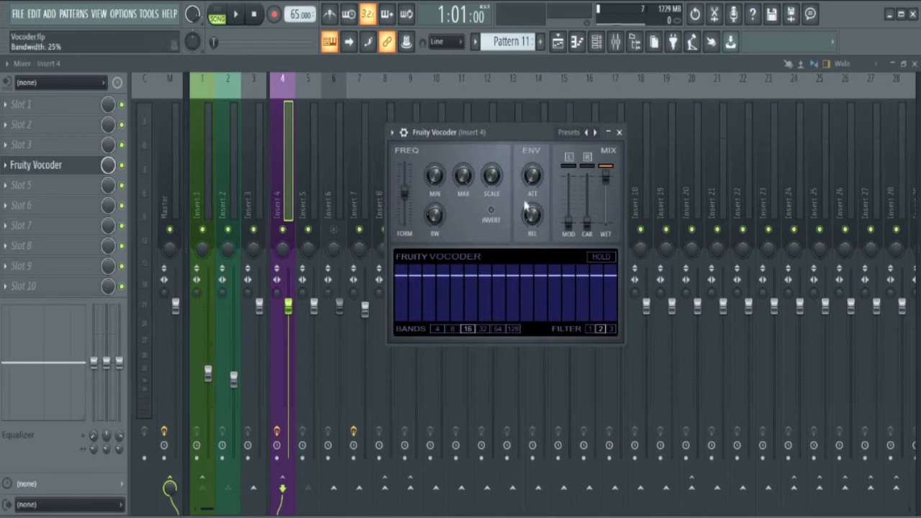
mouse_move(570, 245)
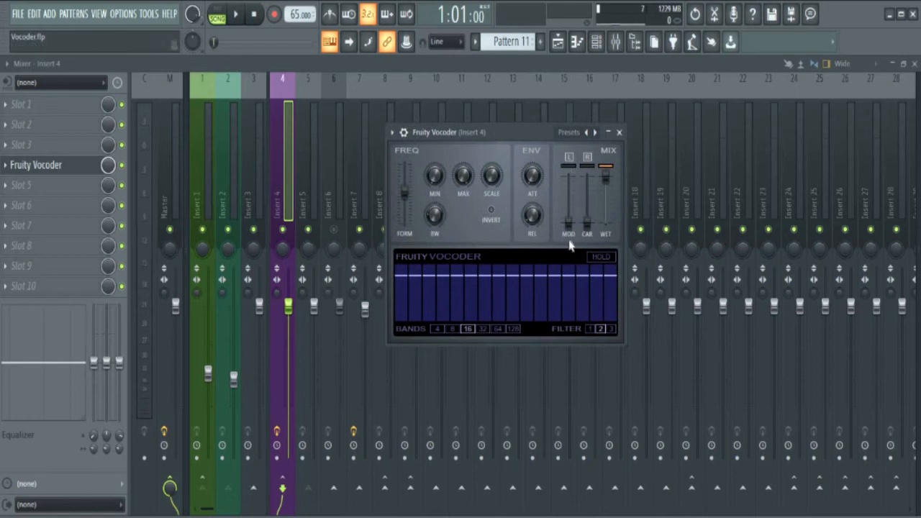
mouse_move(572, 159)
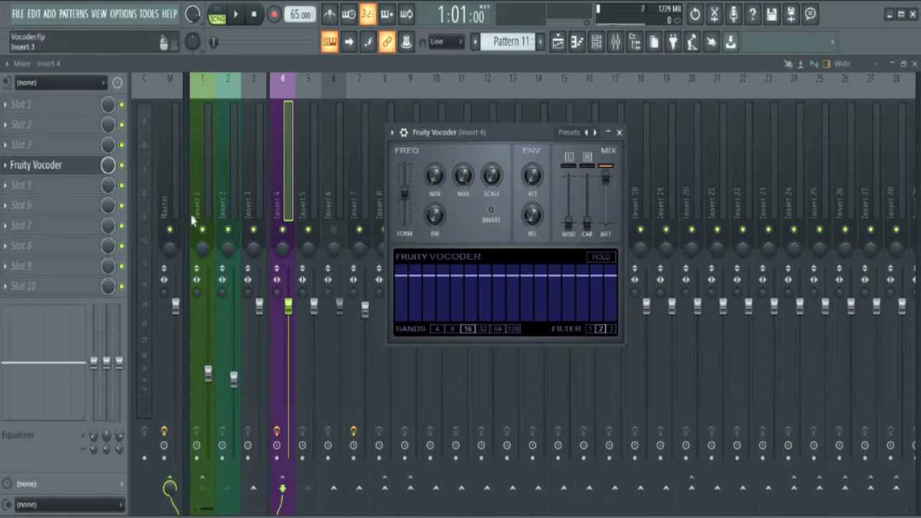
mouse_move(194, 207)
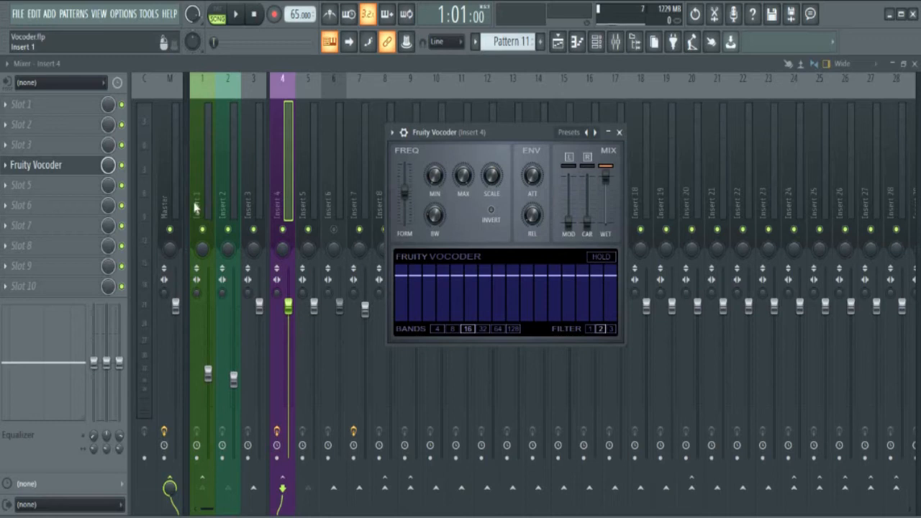
mouse_move(194, 219)
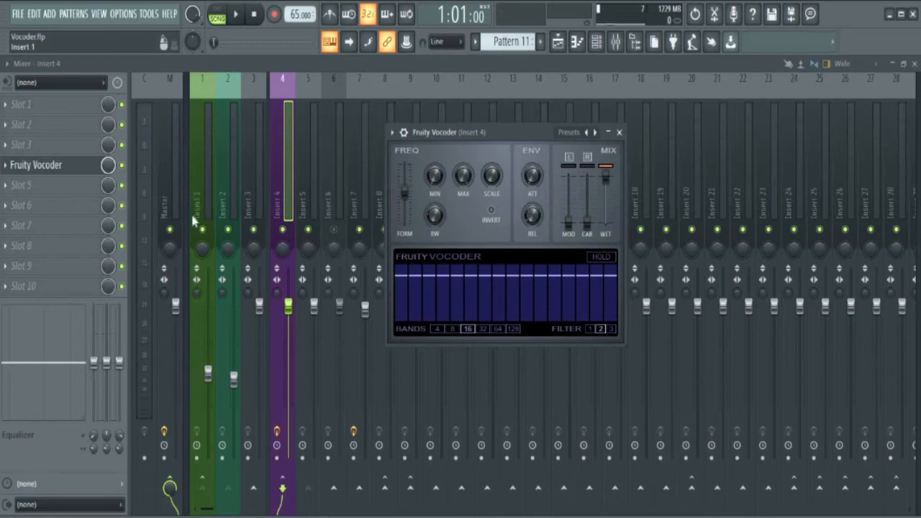
mouse_move(590, 176)
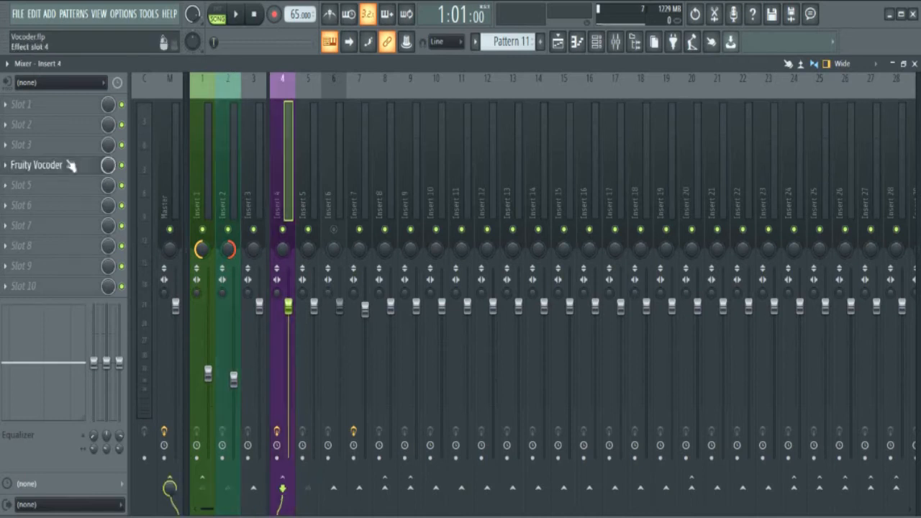
- Close and reopen the Fruity Vocoder window on insert 4
left_click(37, 164)
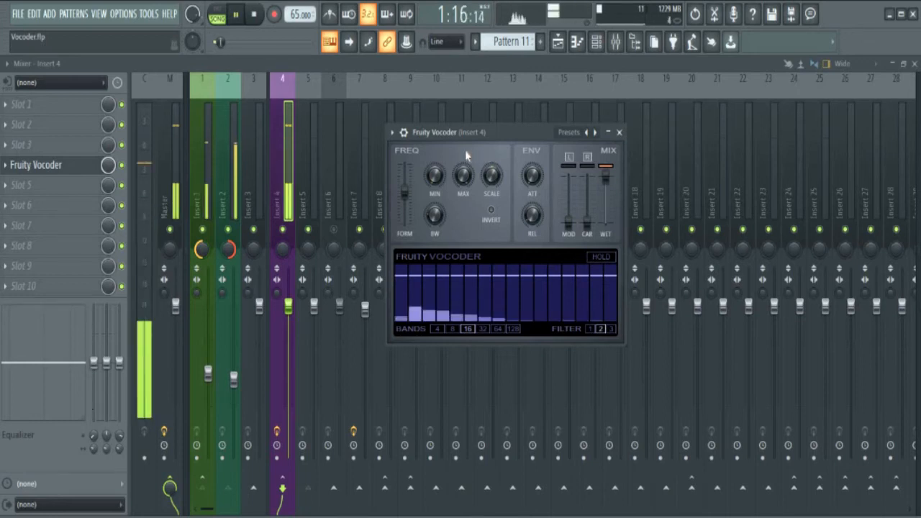
left_click(618, 132)
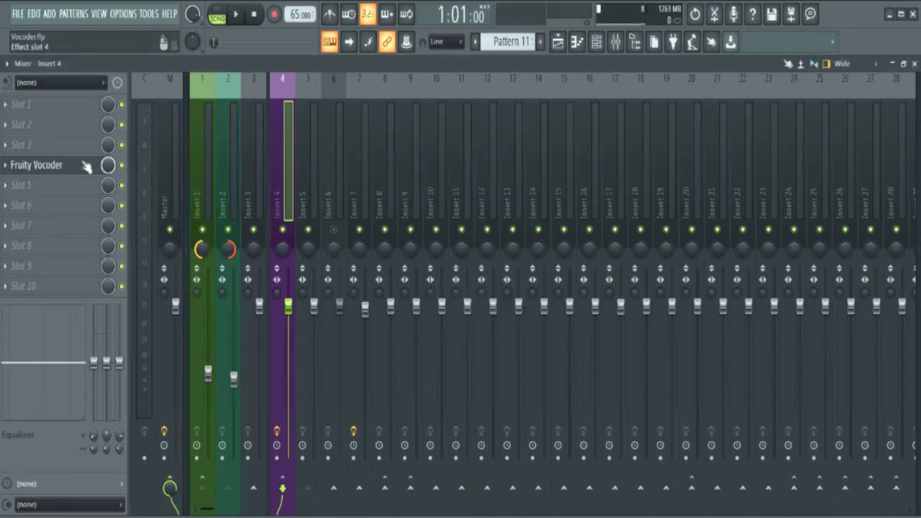
left_click(36, 164)
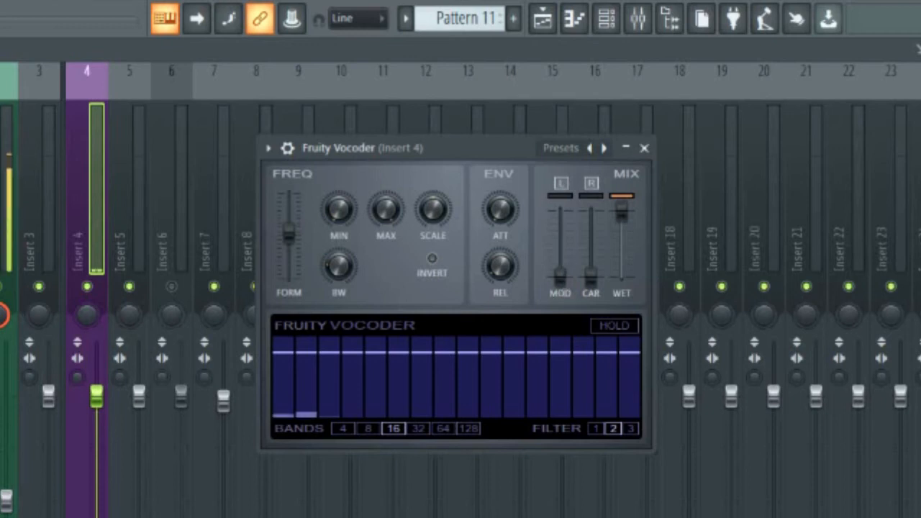
left_click_drag(560, 276, 560, 216)
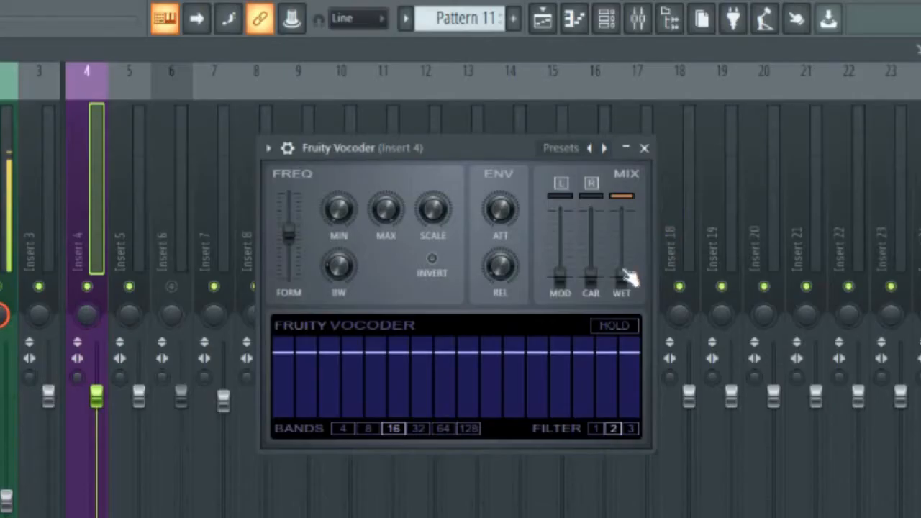
left_click_drag(622, 276, 622, 209)
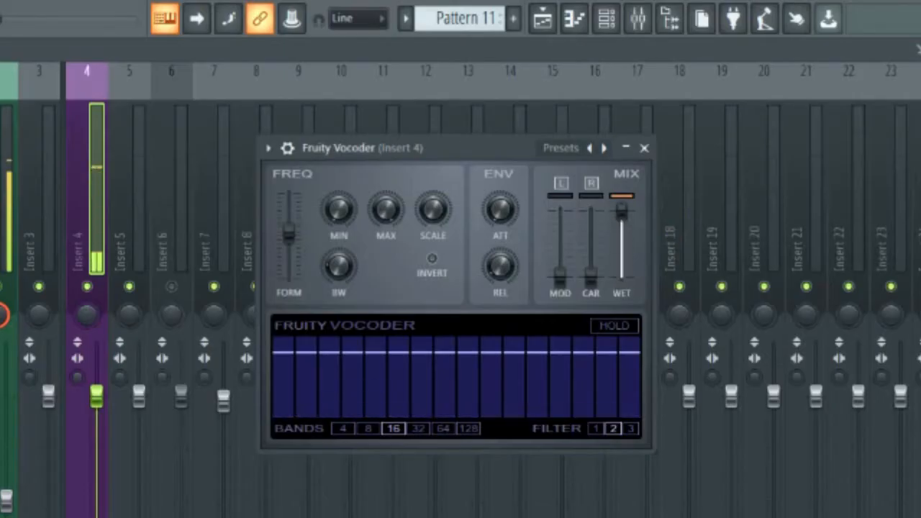
left_click_drag(622, 208, 622, 237)
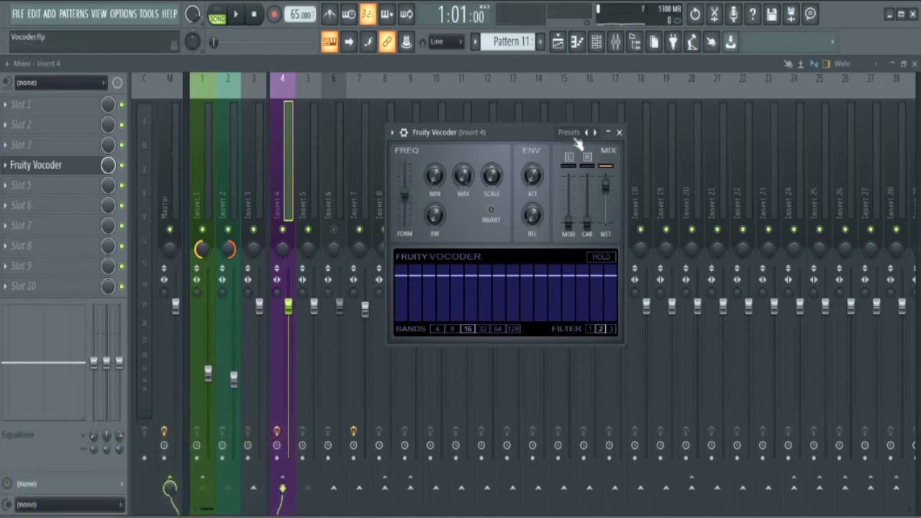
mouse_move(559, 41)
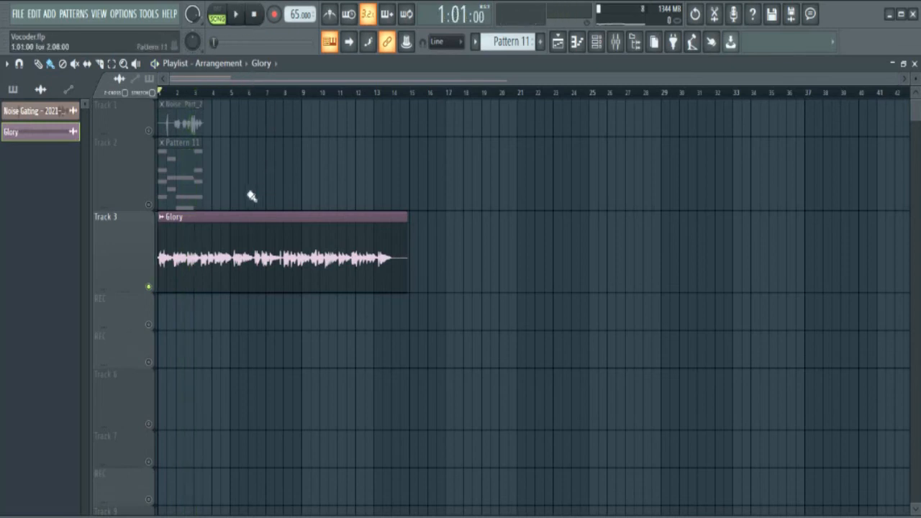
mouse_move(173, 133)
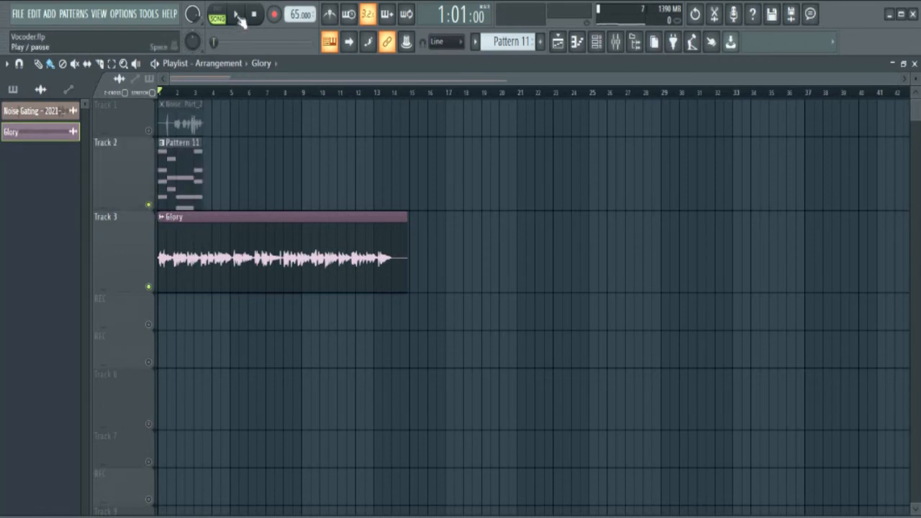
- Audition the arrangement by playing, stopping and playing it again
left_click(236, 15)
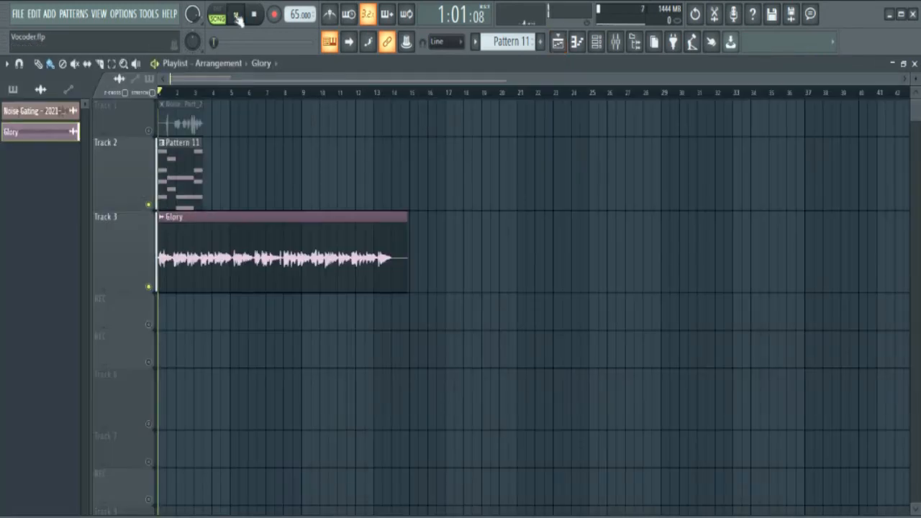
left_click(218, 14)
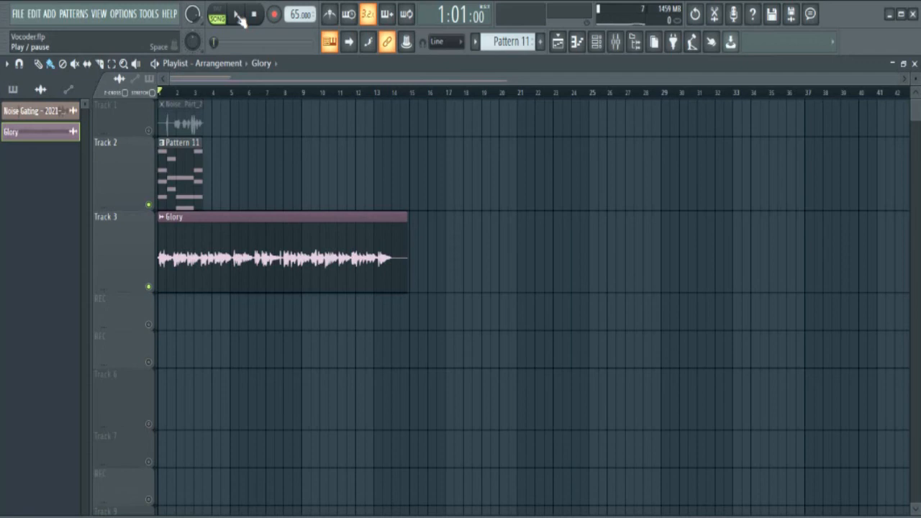
left_click(236, 15)
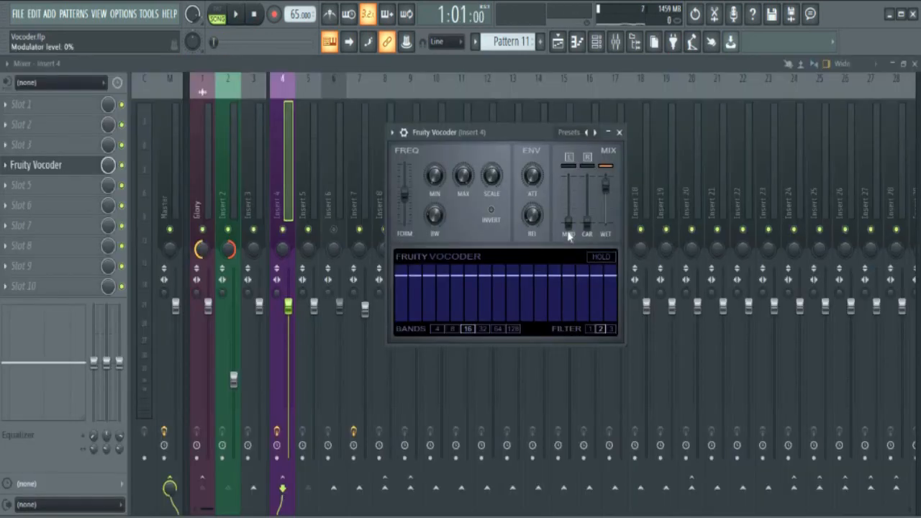
mouse_move(574, 231)
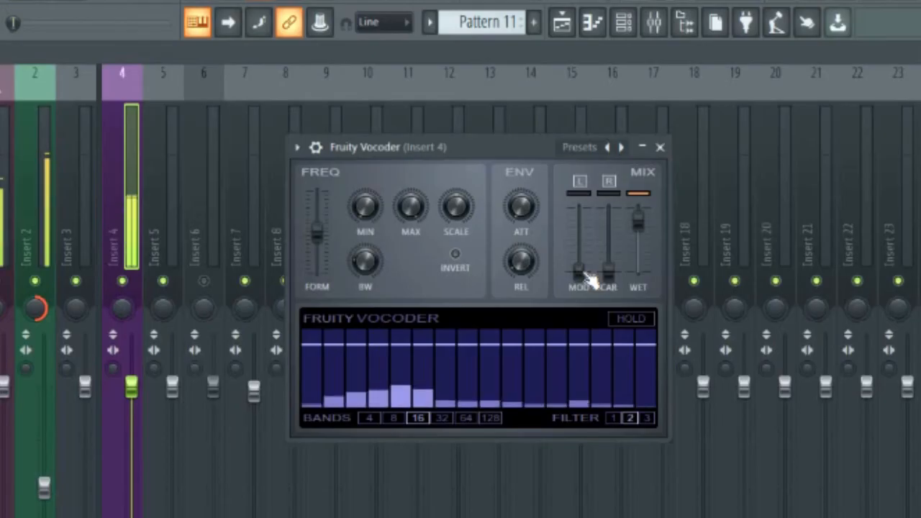
- Raise the vocoder's MOD slider to adjust the modulator level
left_click_drag(579, 276, 579, 230)
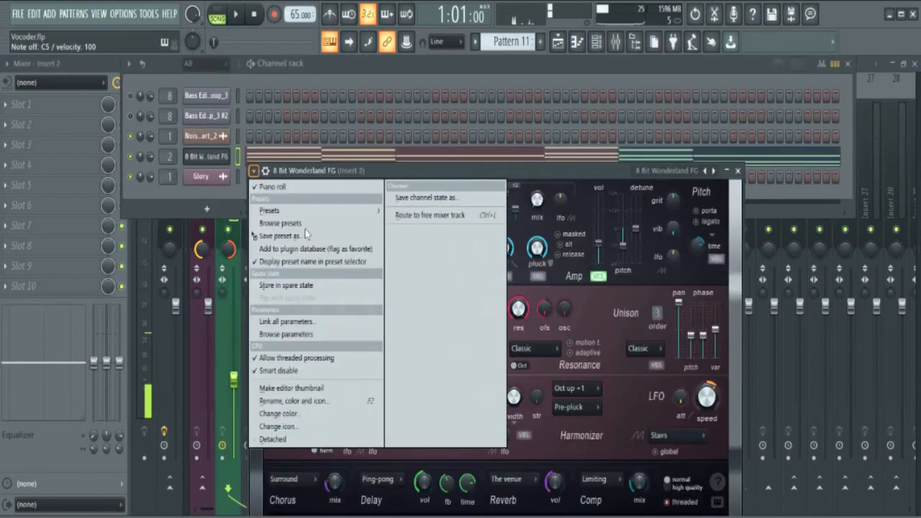
- Load the BOC Pad NUC preset on the insert 3 synth and adjust the vocoder's CAR level
left_click(270, 210)
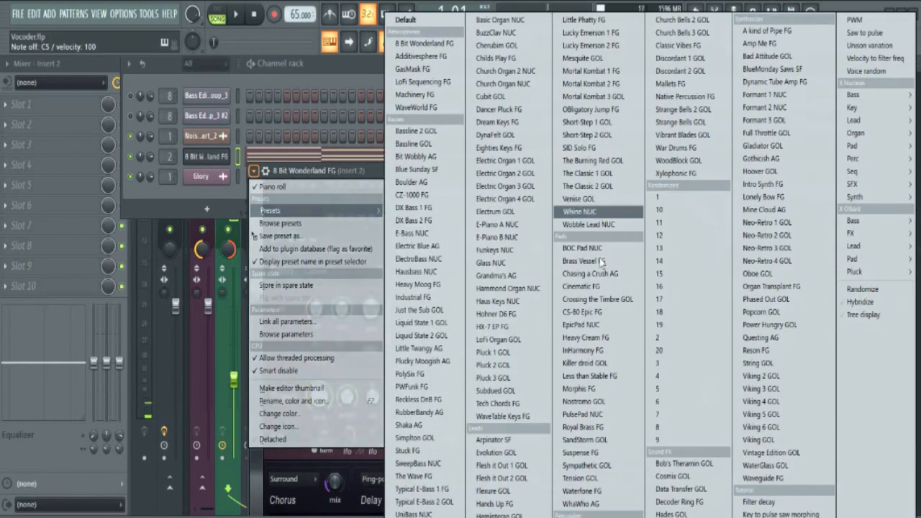
left_click(582, 247)
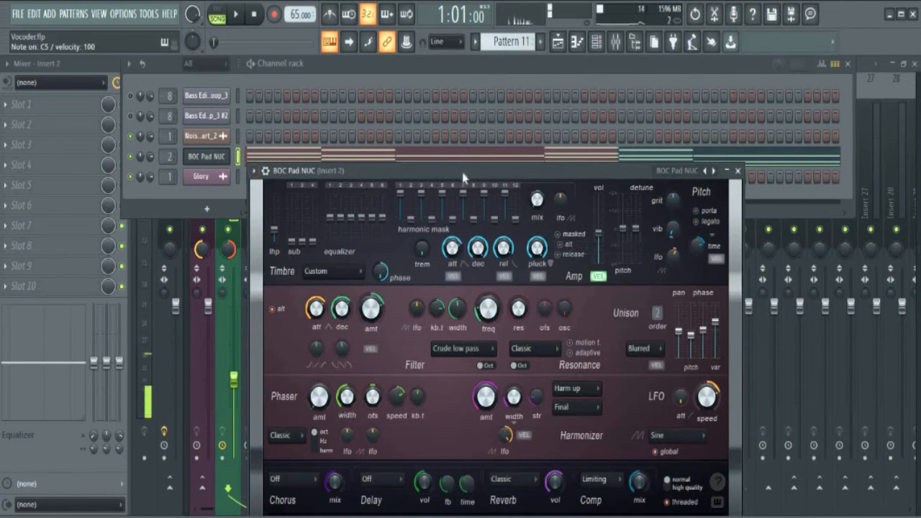
left_click(616, 41)
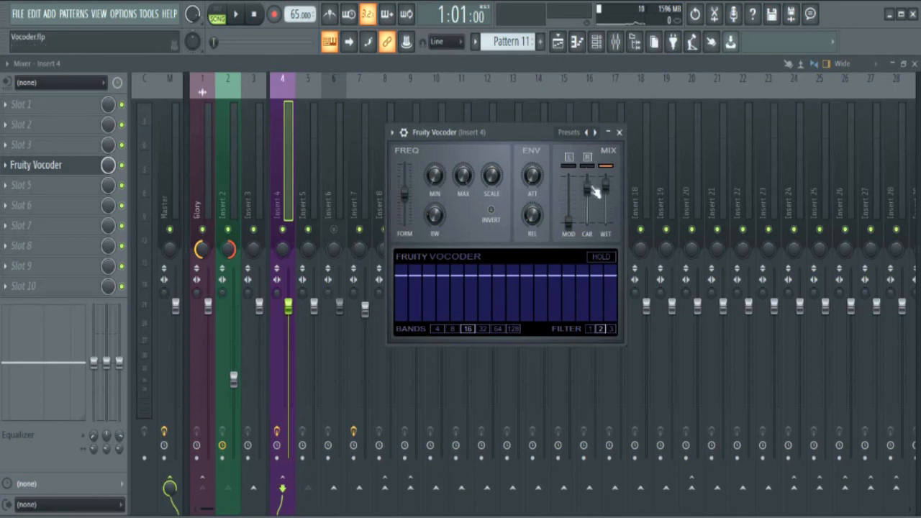
left_click_drag(587, 190, 587, 223)
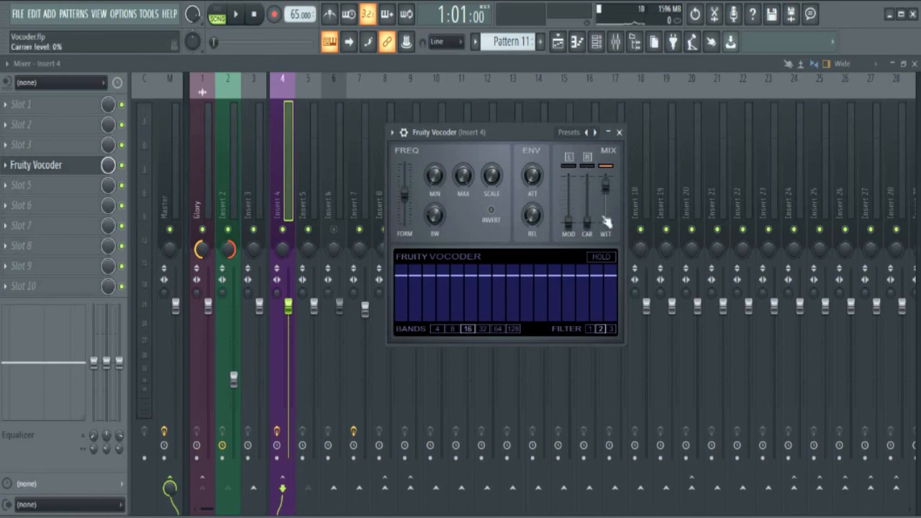